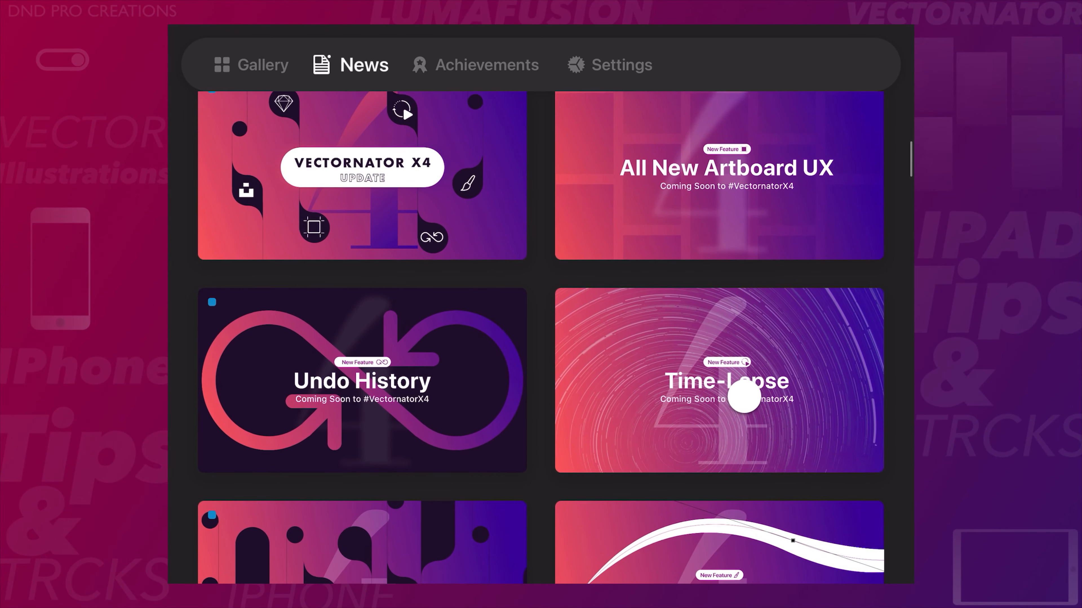
# Step: Switch from News to the Gallery and select the car illustration document
pyautogui.click(719, 379)
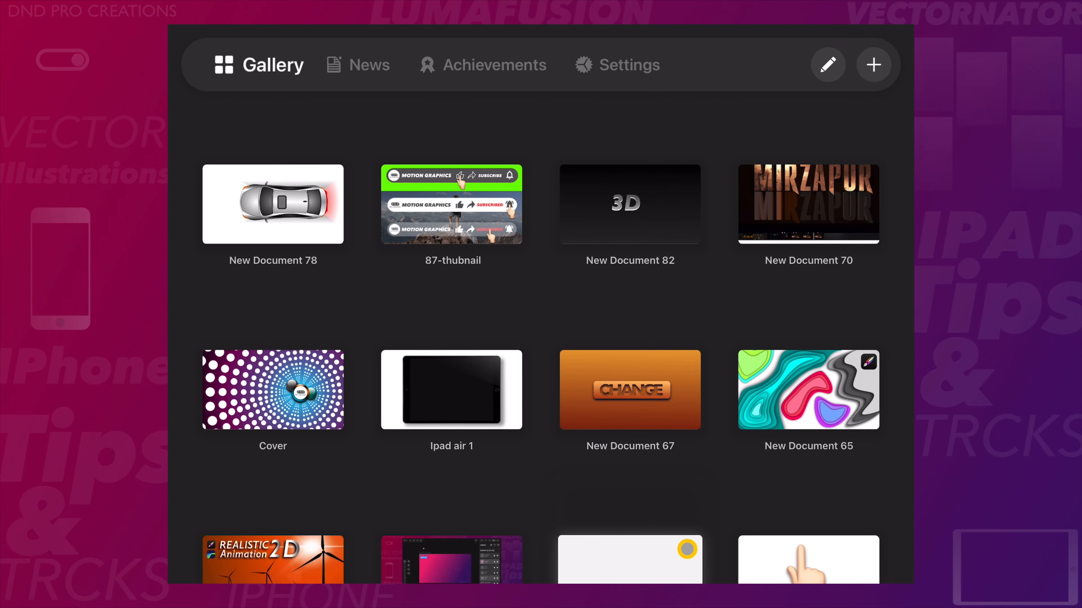
pyautogui.click(271, 204)
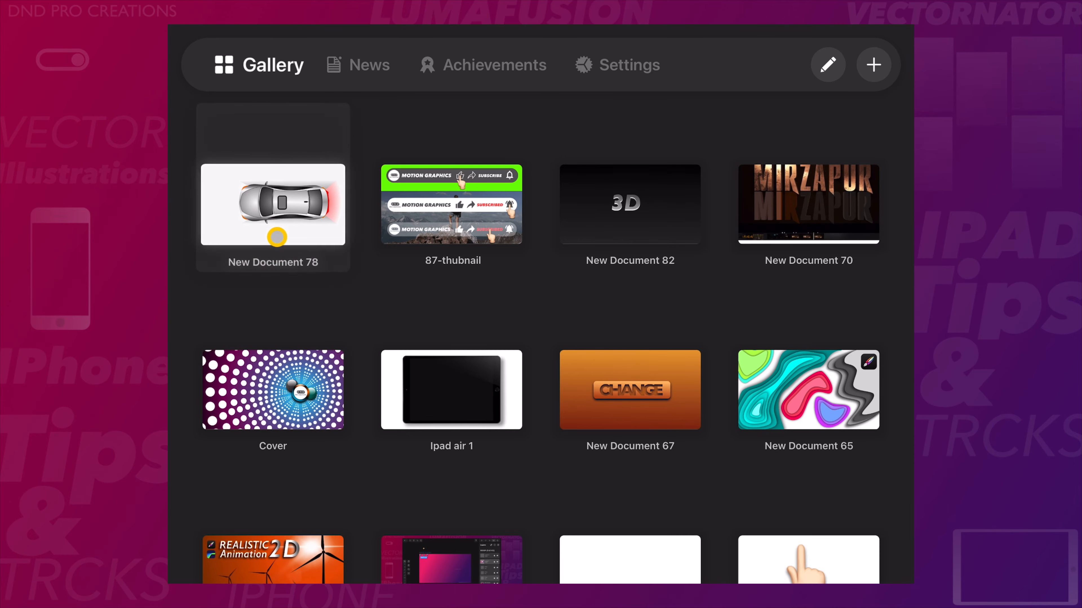
# Step: Open New Document 78 (the car drawing) and show its JPG/PNG/SVG/time-lapse export choices
pyautogui.doubleClick(273, 204)
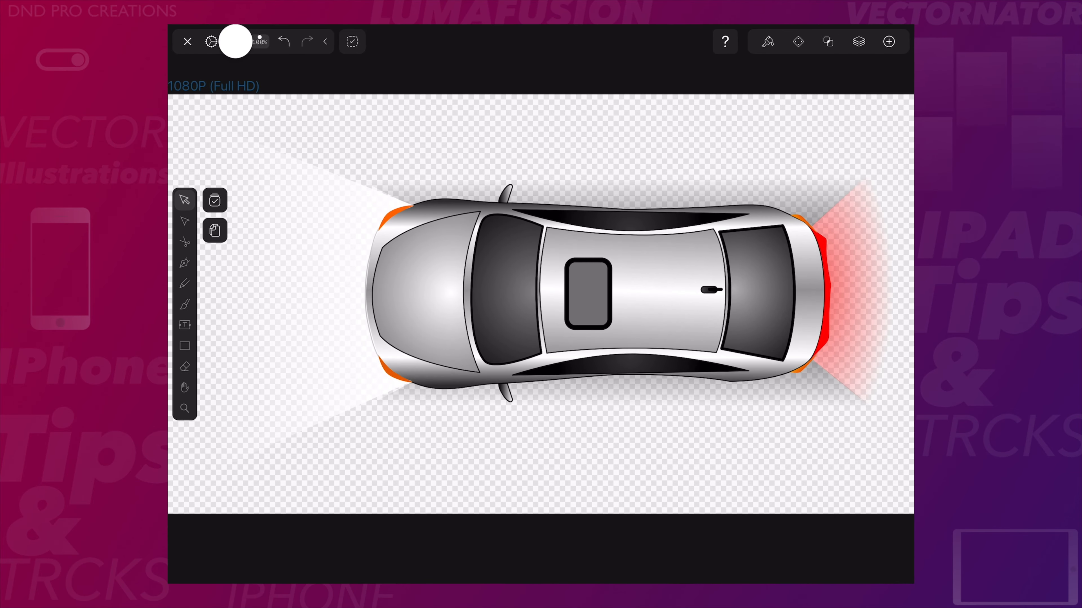
pyautogui.click(235, 41)
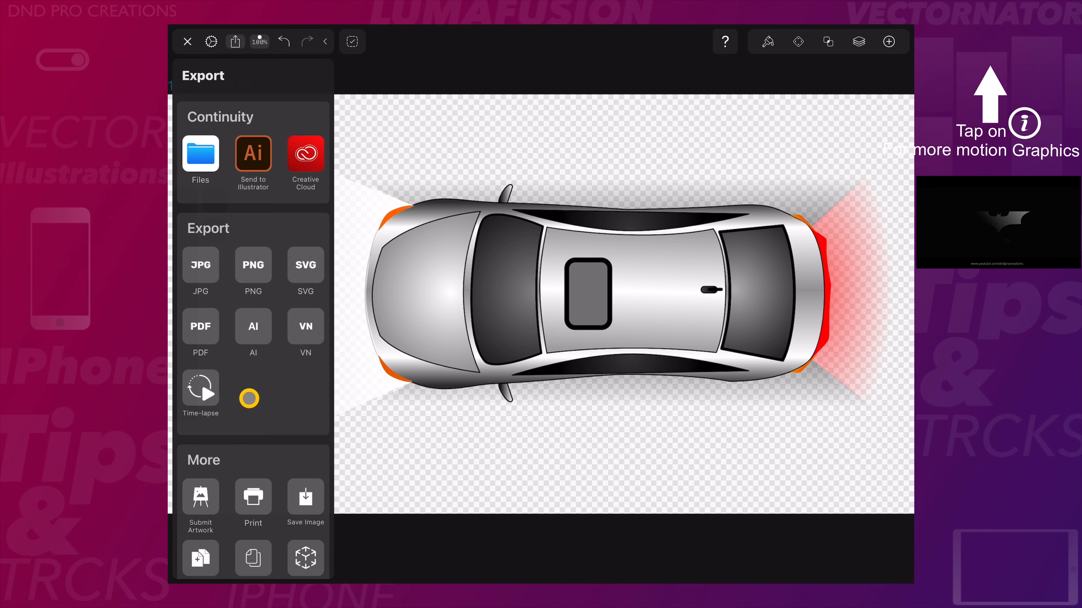
# Step: Start the Time-lapse export preview at 1920×1080 and begin raising the 2.0x speed
pyautogui.click(200, 388)
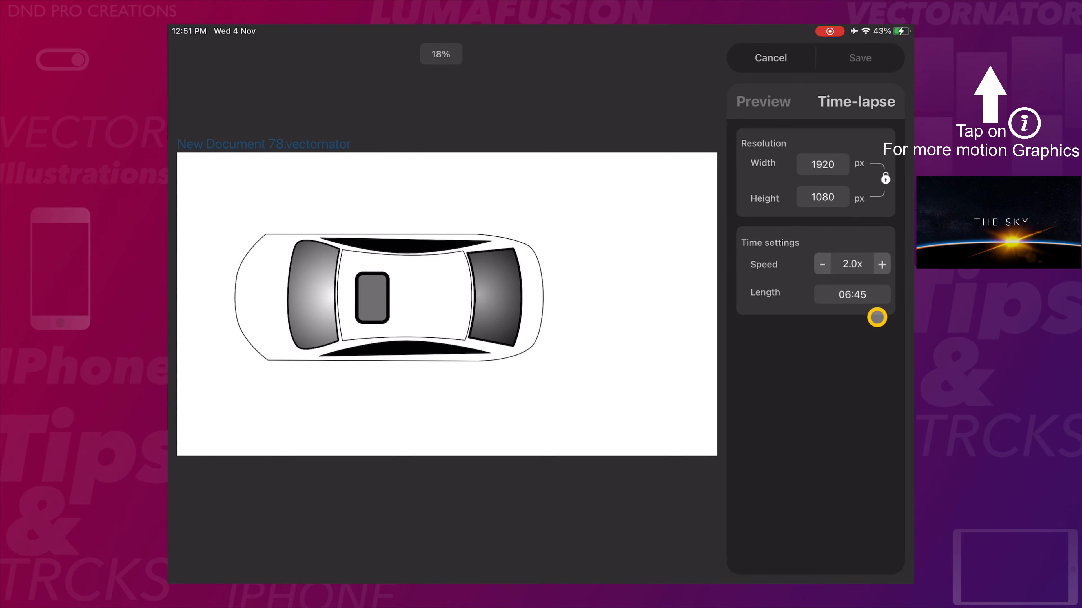
pyautogui.click(881, 263)
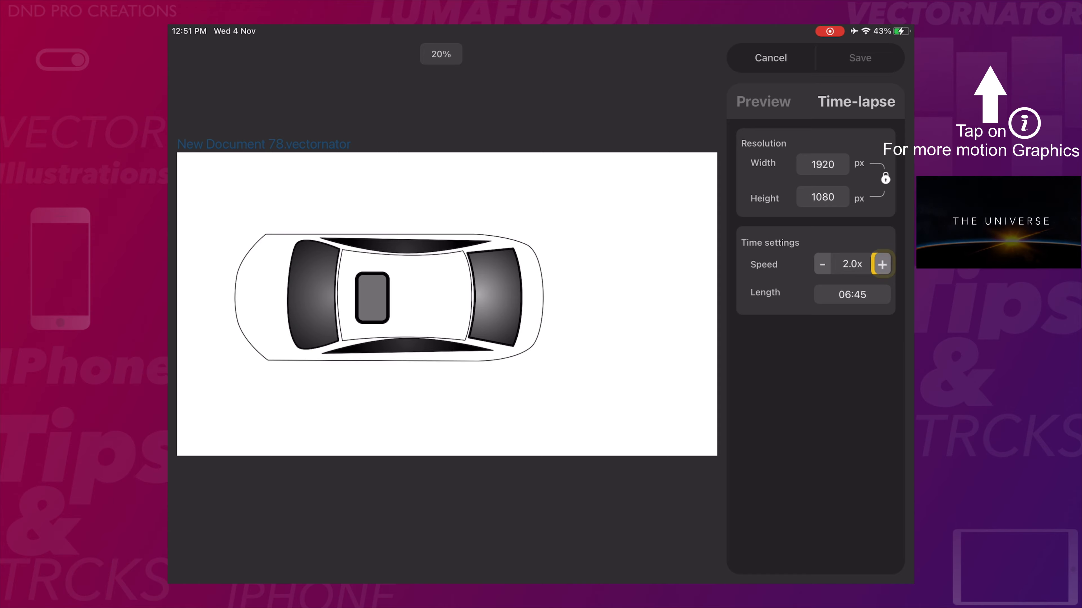
# Step: Raise the time-lapse speed to 16.0x for a 00:50 video and save it to Photos
pyautogui.click(881, 264)
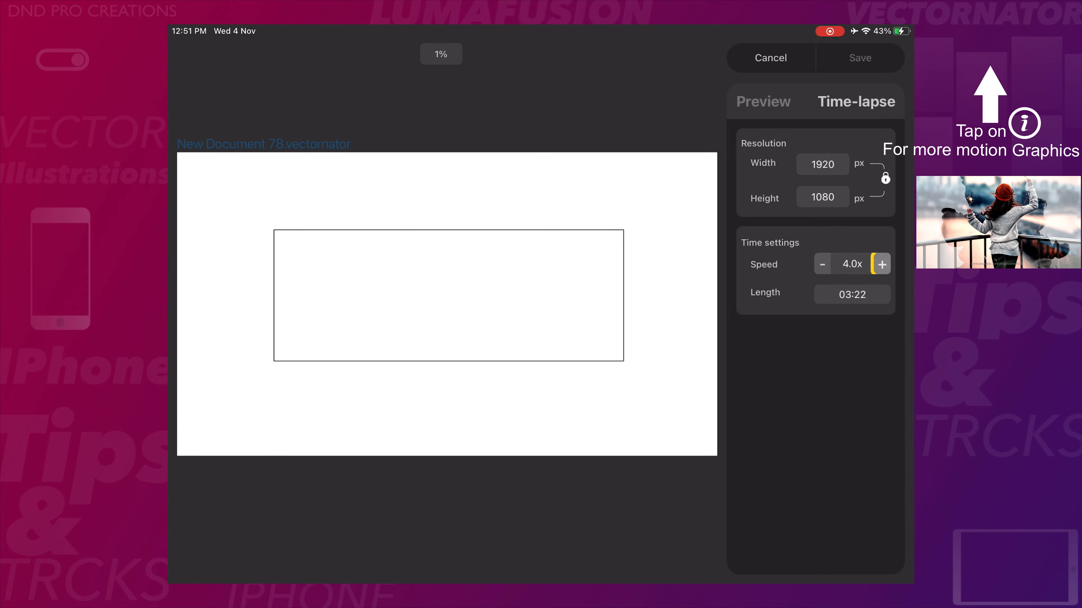
pyautogui.click(881, 263)
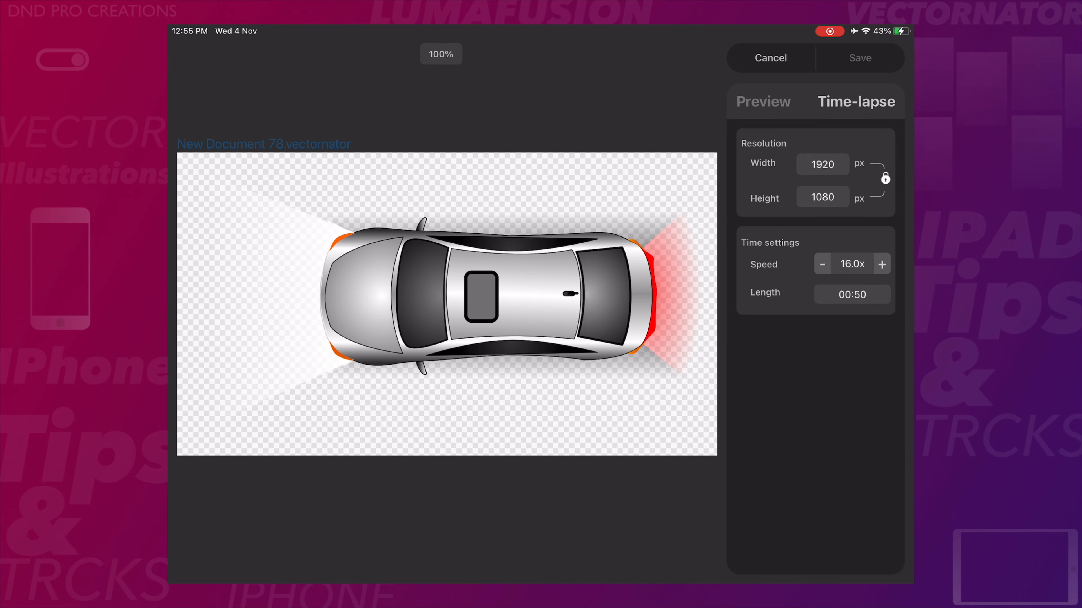
pyautogui.click(859, 58)
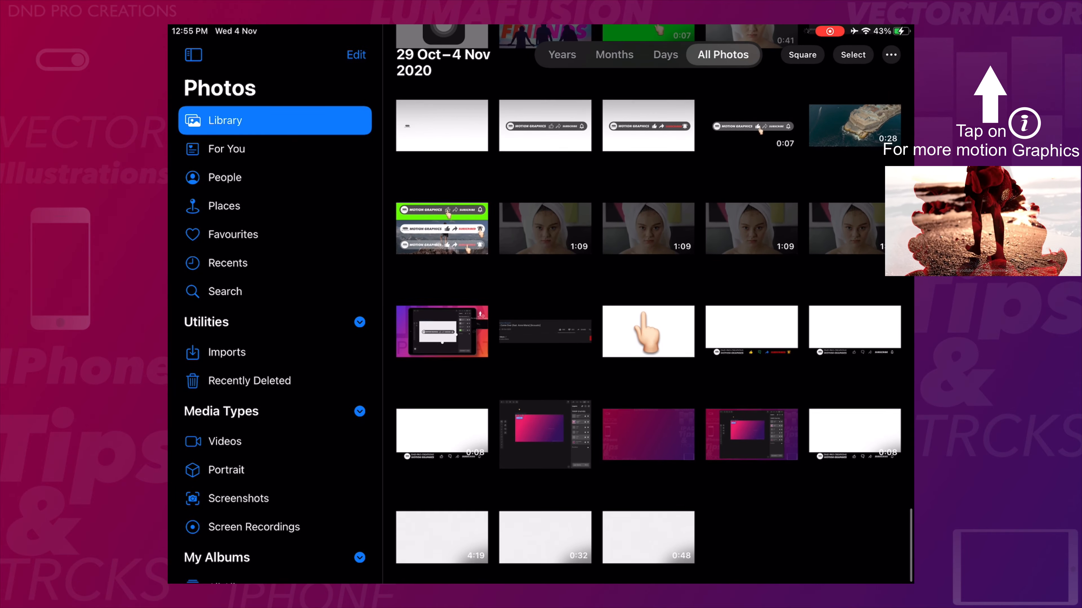
# Step: Check the exported time-lapse among recent videos in Photos' All Photos library
pyautogui.click(648, 332)
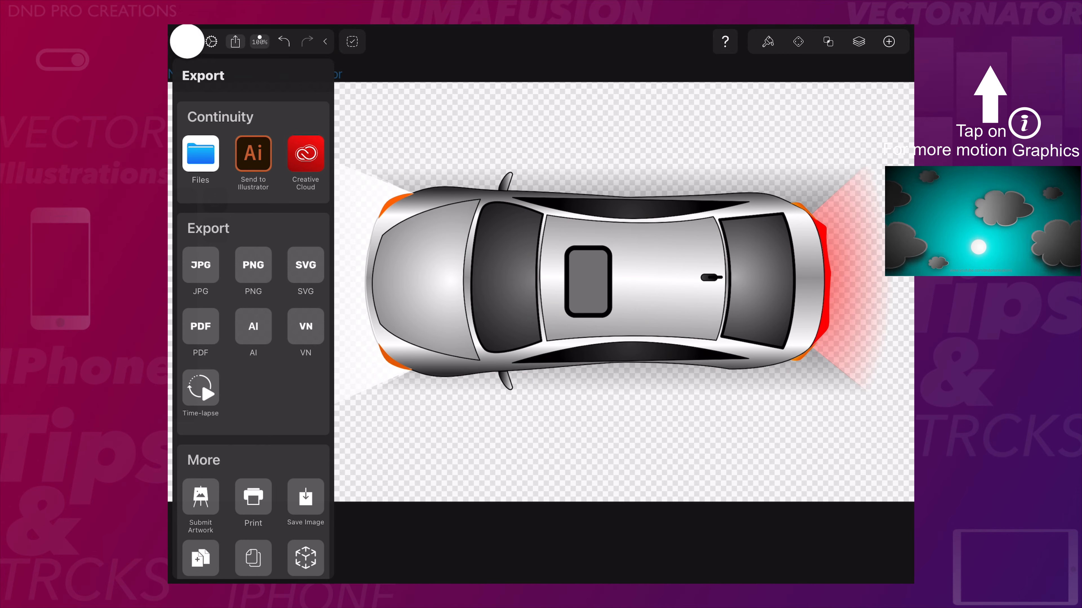
# Step: Close the car drawing and start exporting the 88.vectornator thumbnail artwork as an 8.0x, 00:35 time-lapse
pyautogui.click(200, 390)
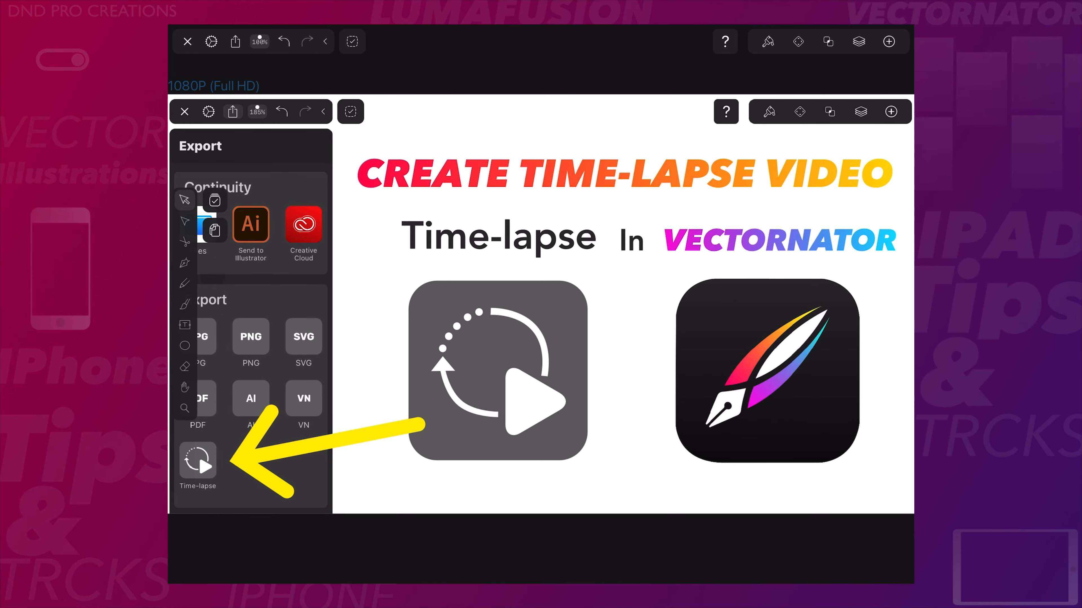
pyautogui.click(197, 462)
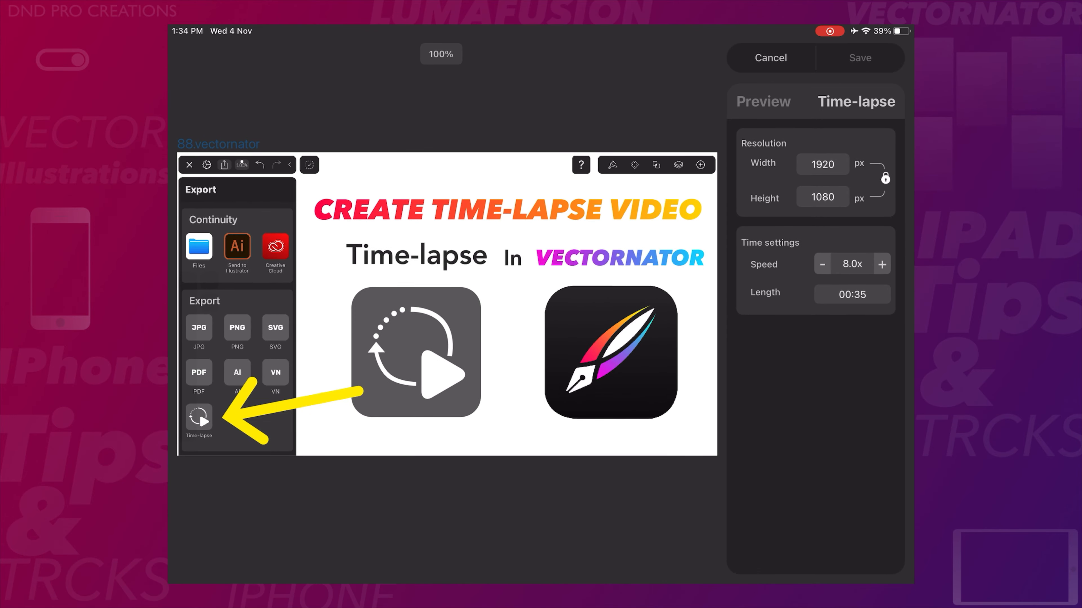
# Step: Save the thumbnail artwork's time-lapse video and play it back
pyautogui.click(199, 417)
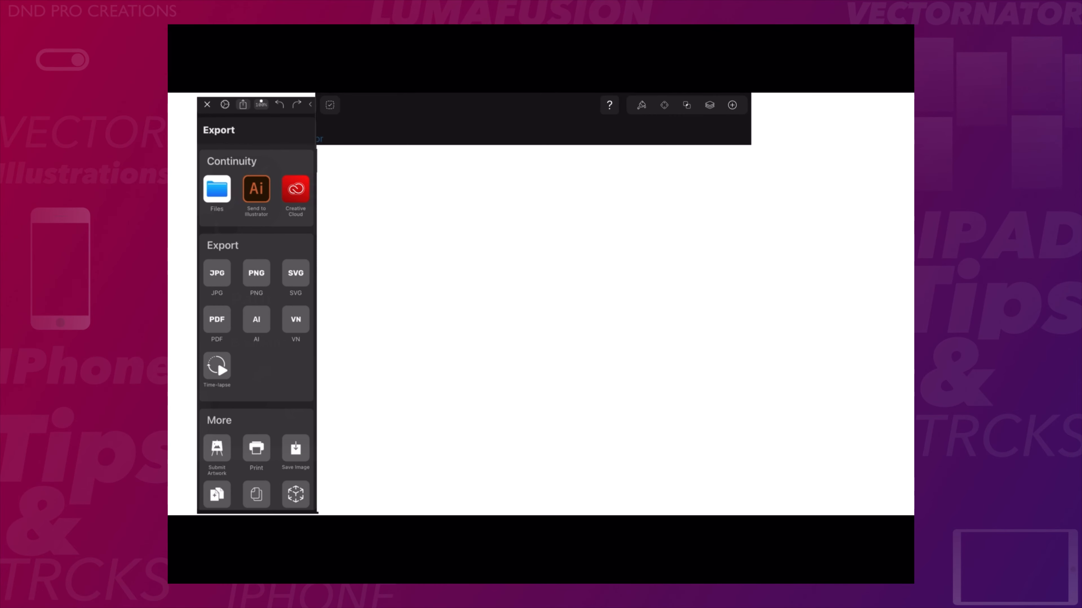
pyautogui.click(216, 366)
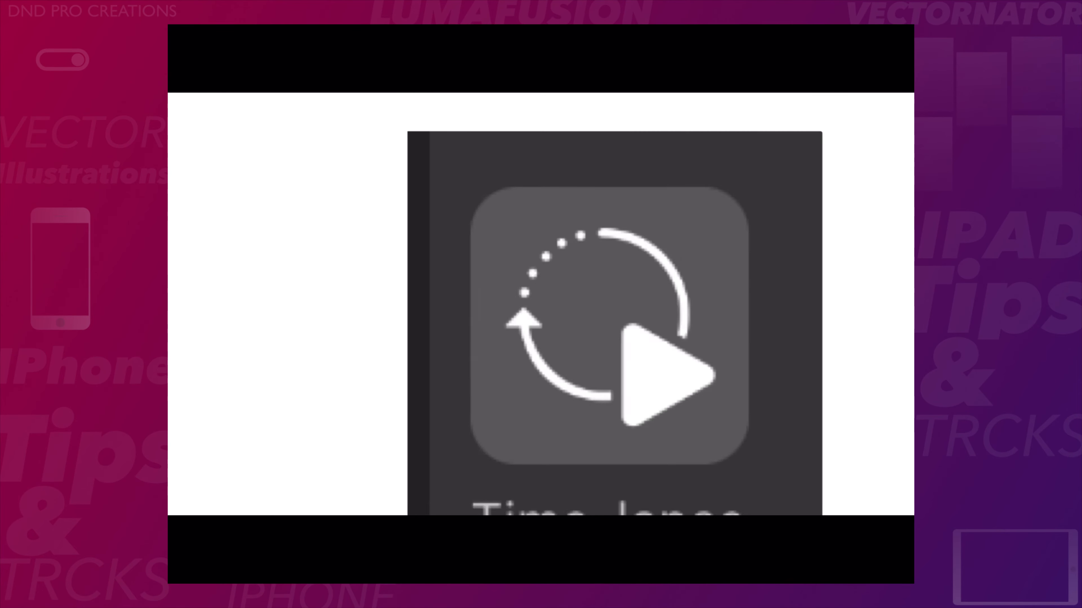